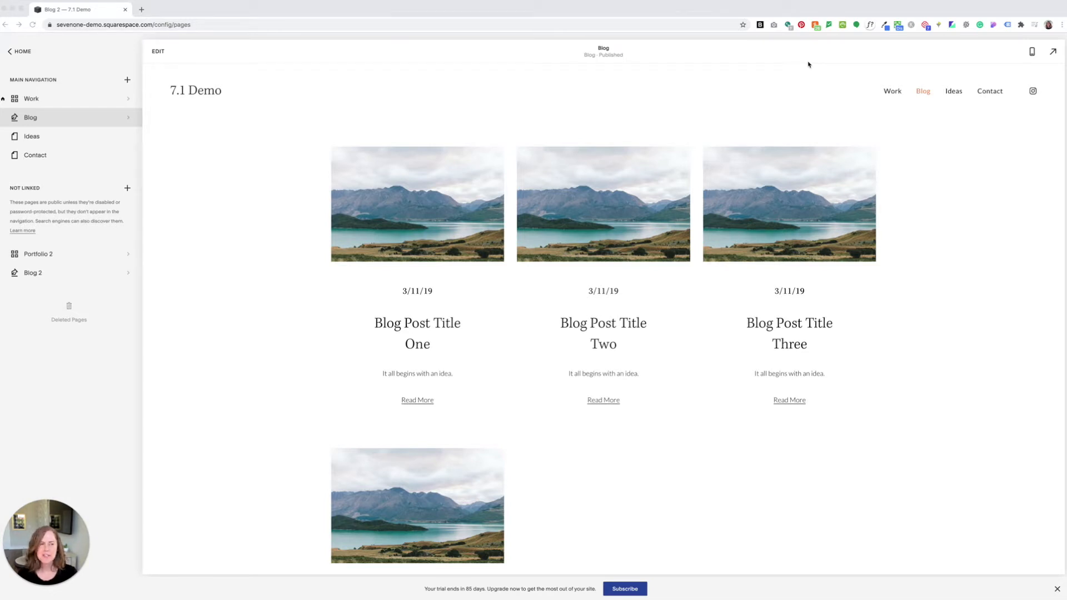
{"action": "mouse_move", "coordinate": [605, 225]}
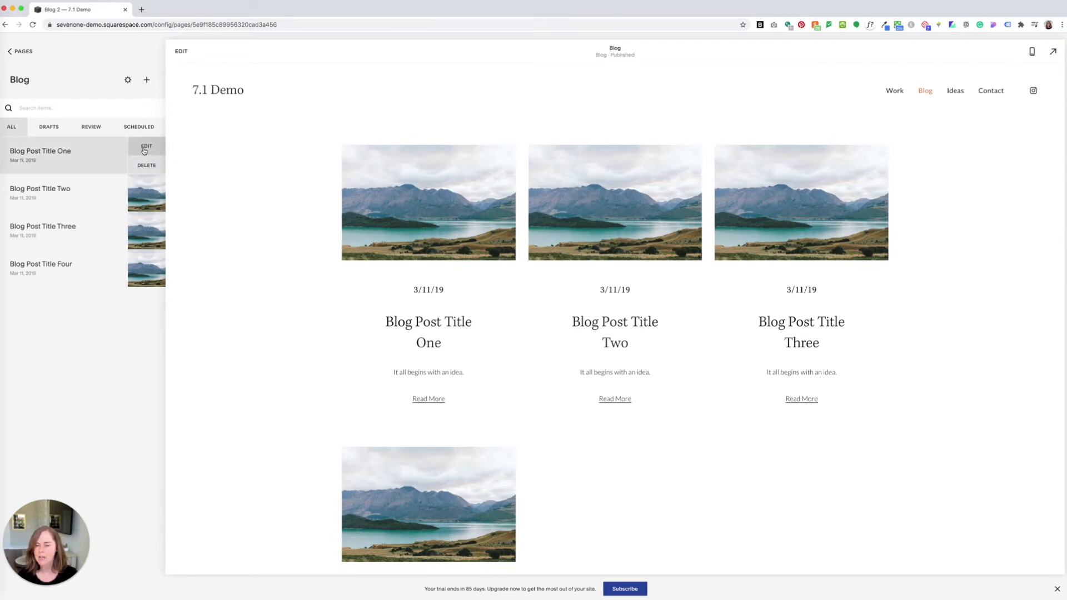
- Open Blog Post Title One in the full-width post editor showing its title and paragraphs
{"action": "left_click", "coordinate": [146, 145]}
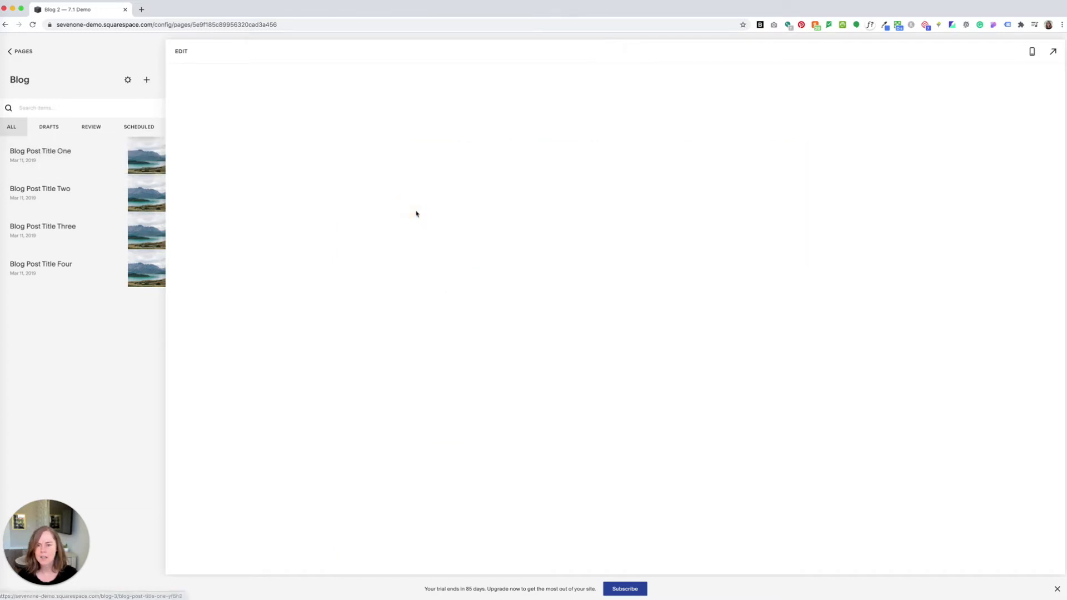
{"action": "left_click", "coordinate": [41, 155]}
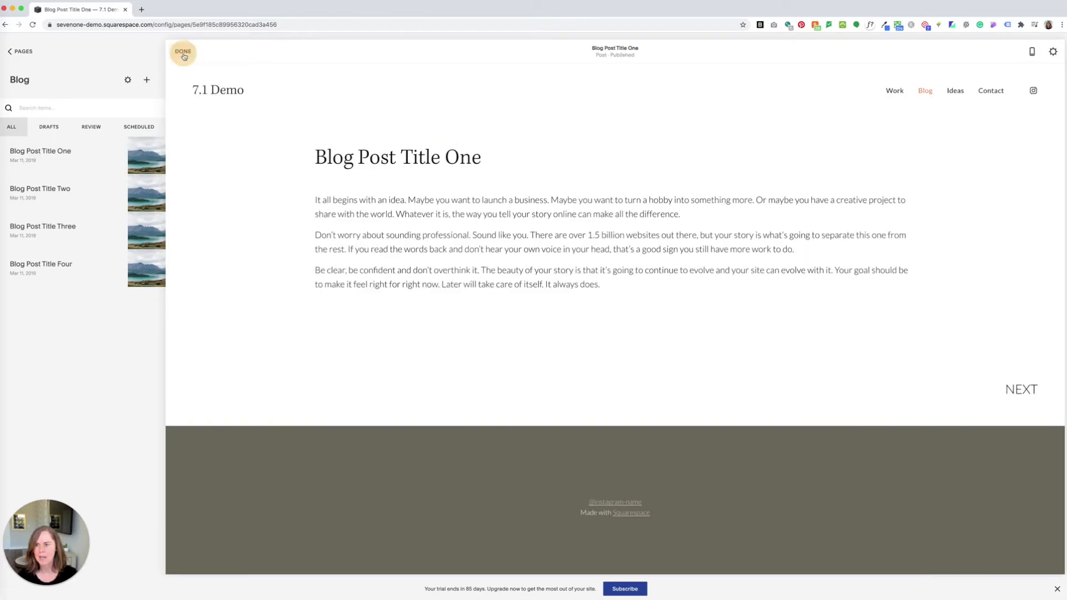
{"action": "left_click", "coordinate": [183, 52]}
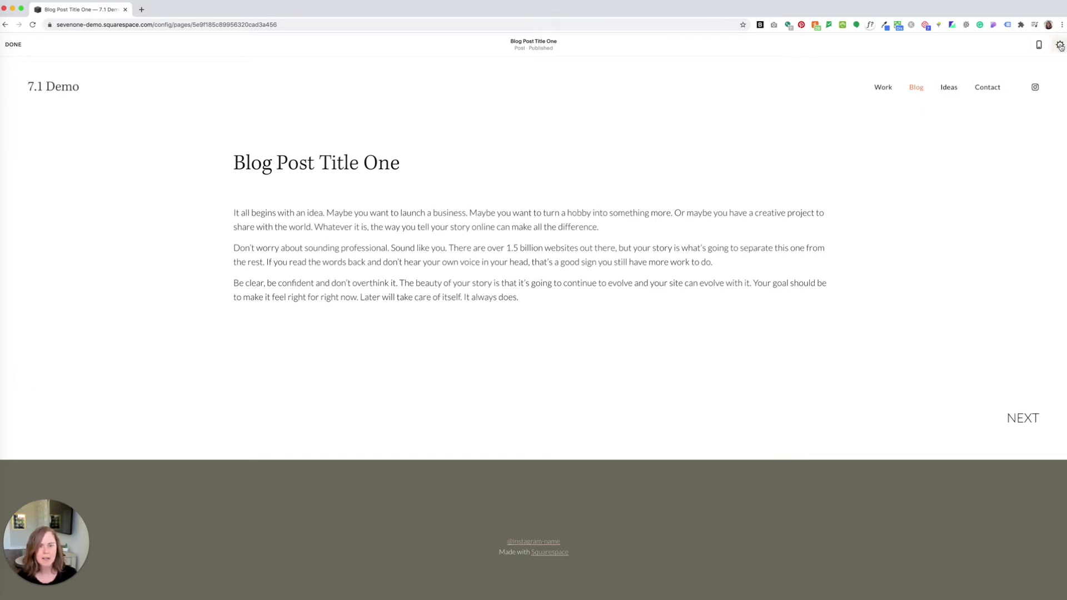
- Open Blog Post Settings for Blog Post Title One from the gear icon
{"action": "left_click", "coordinate": [1061, 45]}
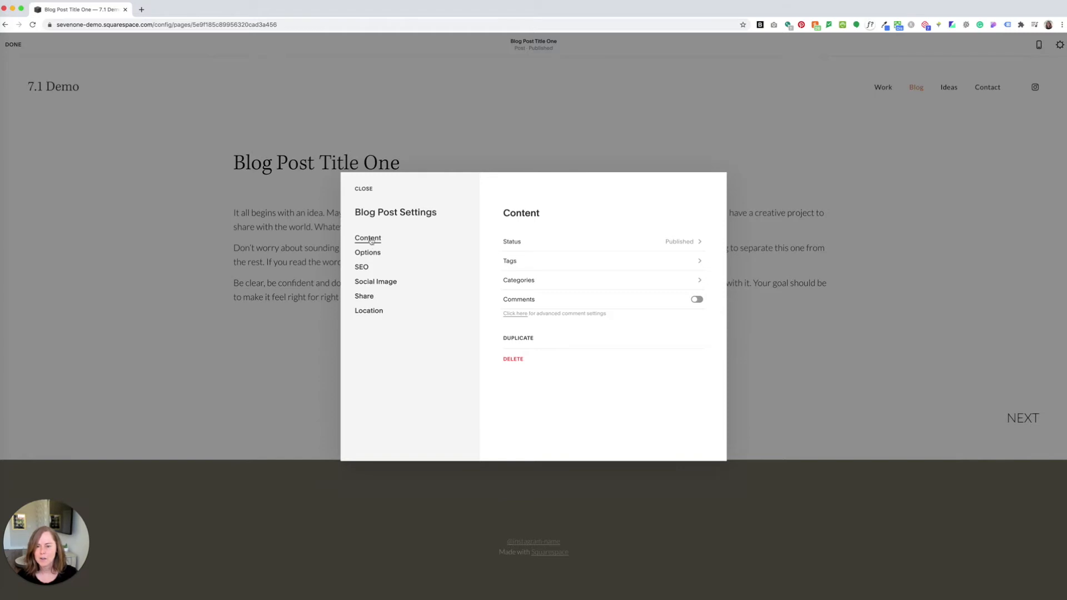
{"action": "mouse_move", "coordinate": [546, 249]}
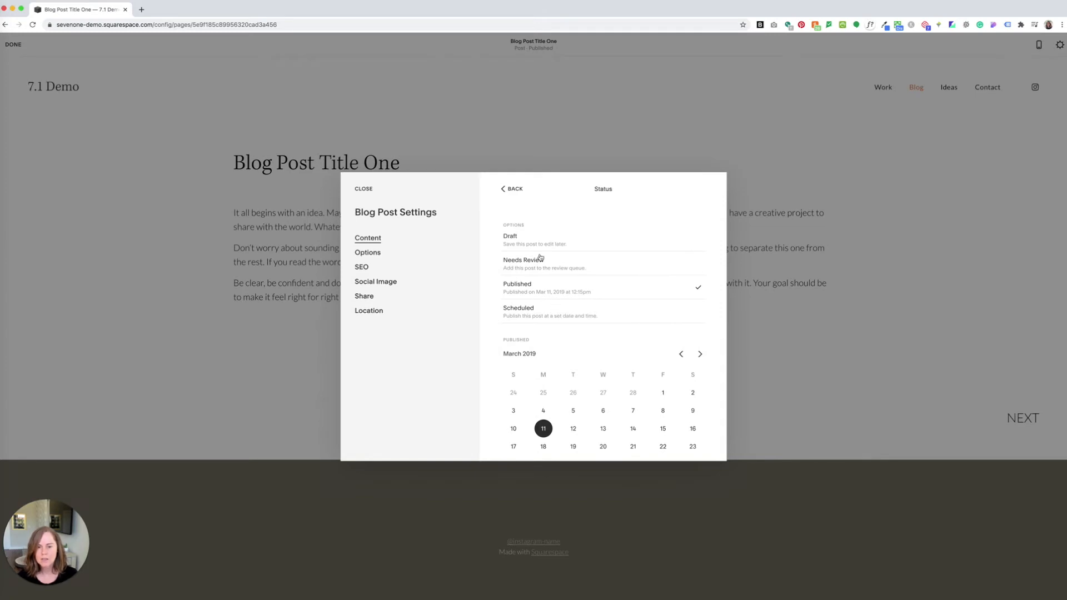
{"action": "mouse_move", "coordinate": [552, 265]}
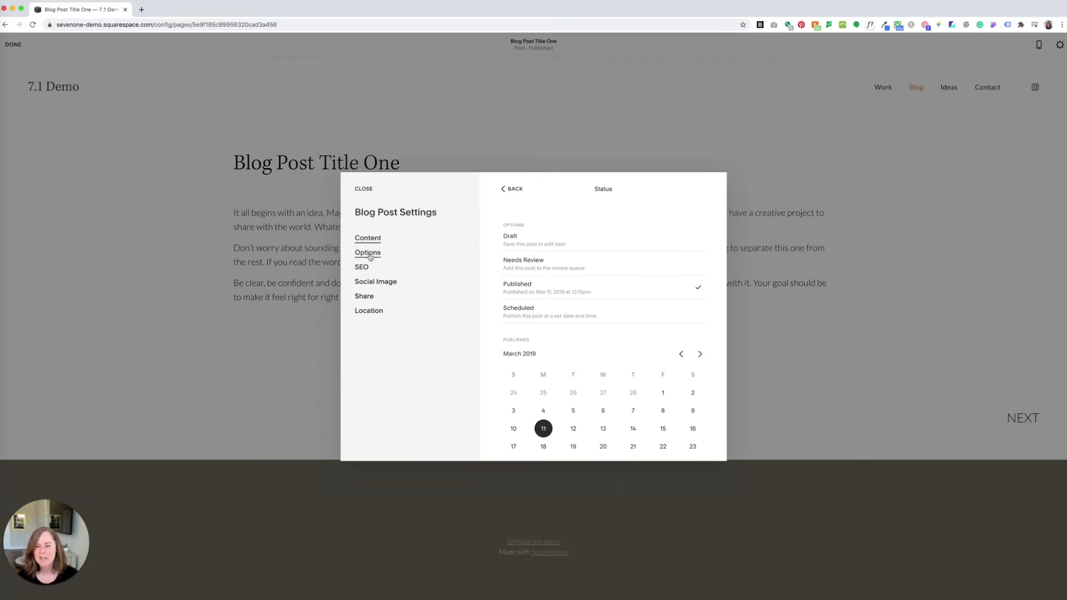
- Under Options, remove the mountain lake thumbnail and upload the potted plant photo
{"action": "left_click", "coordinate": [367, 252]}
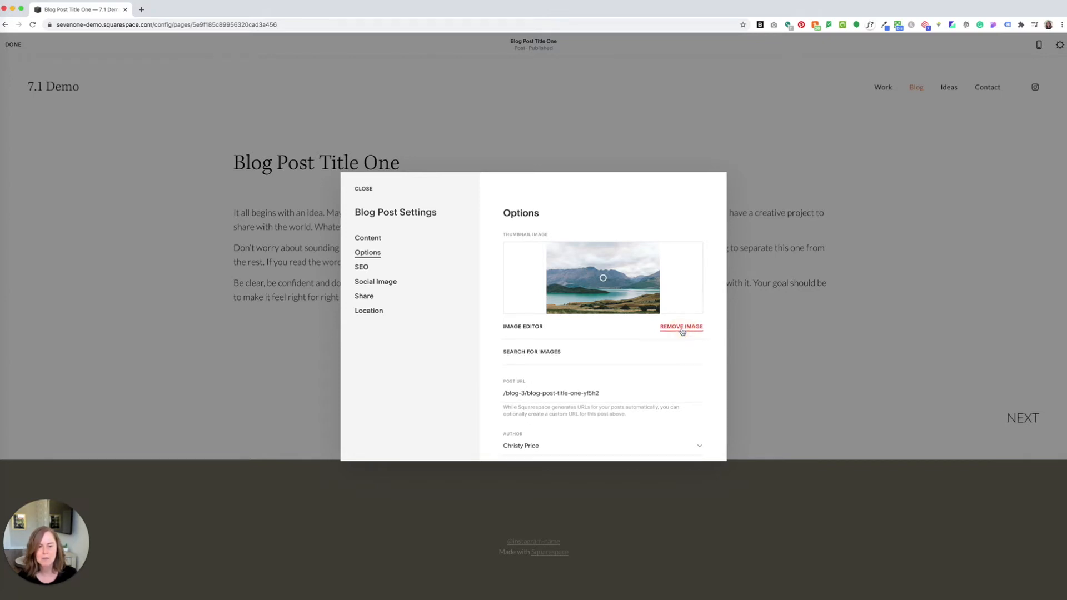
{"action": "left_click", "coordinate": [680, 327]}
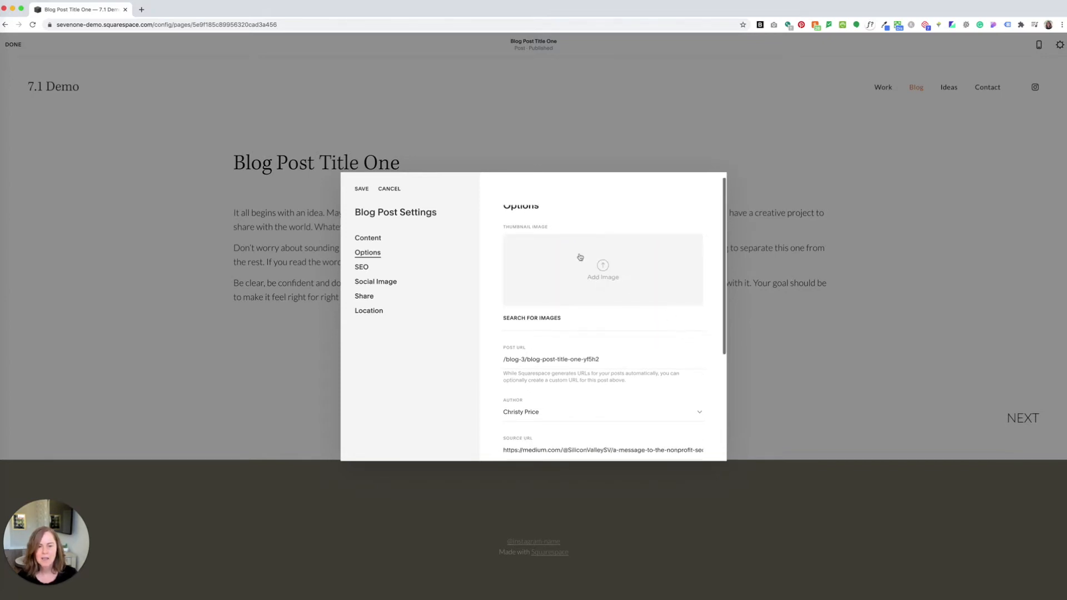
{"action": "left_click", "coordinate": [602, 269]}
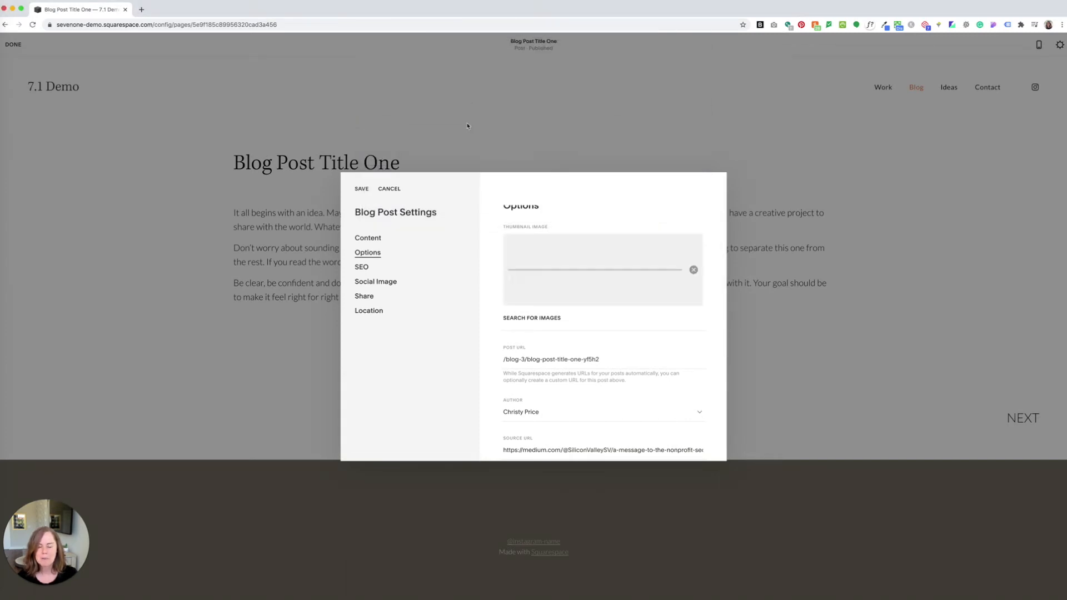
{"action": "left_click", "coordinate": [693, 270]}
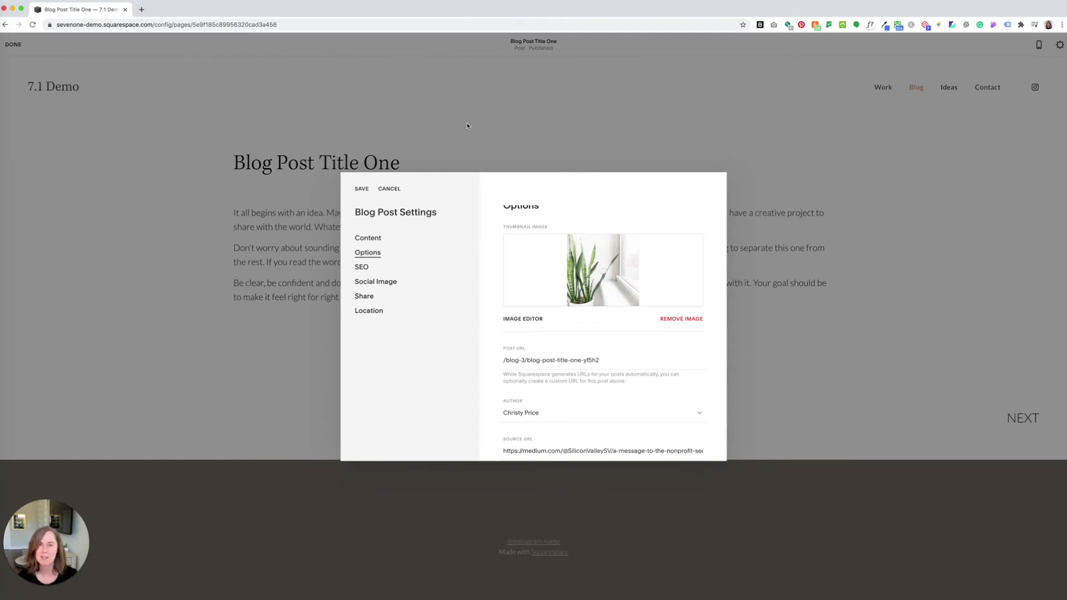
{"action": "mouse_move", "coordinate": [565, 271]}
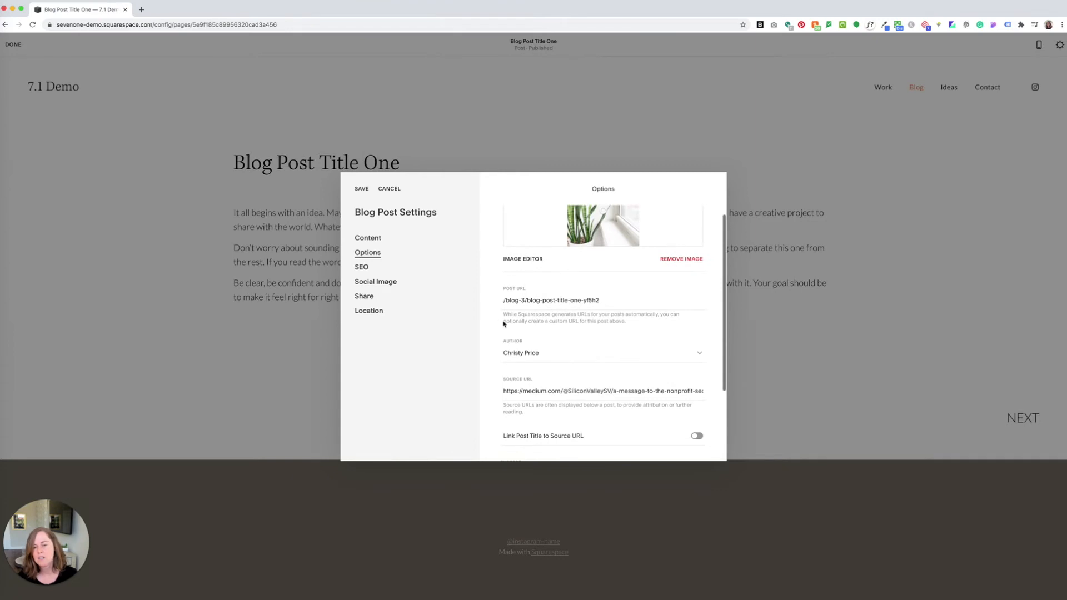
- Change the post URL slug to /blog-3/plant-care
{"action": "double_click", "coordinate": [551, 300]}
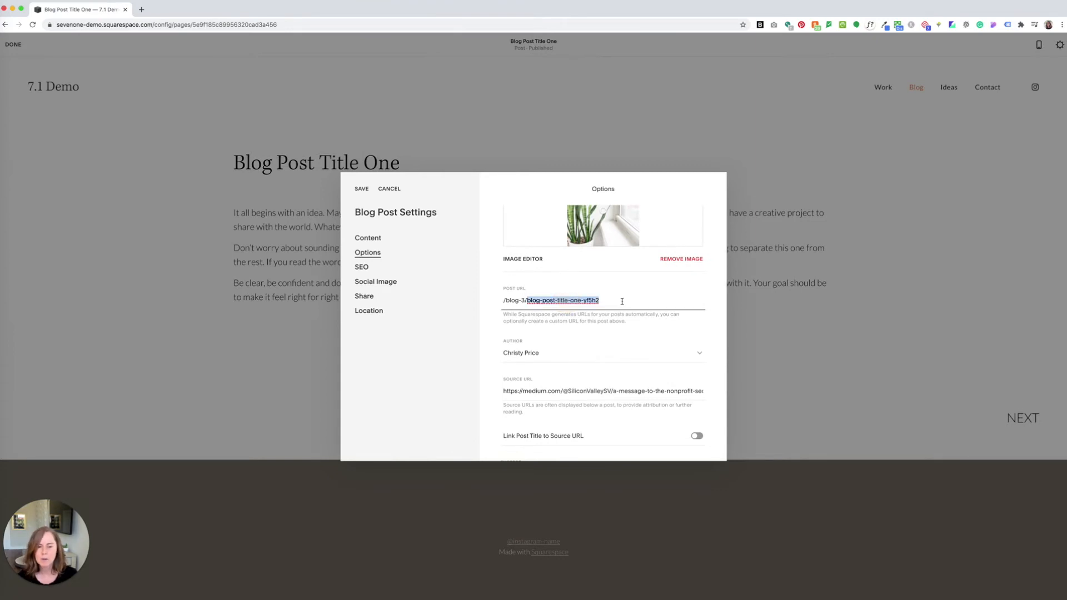
{"action": "type", "text": "p"}
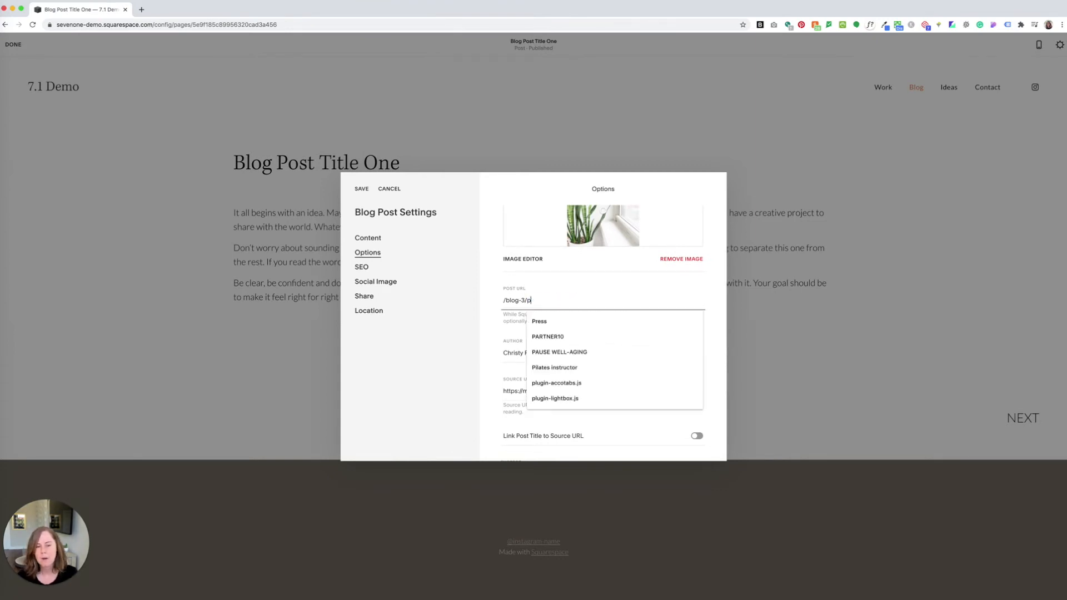
{"action": "type", "text": "lant-care"}
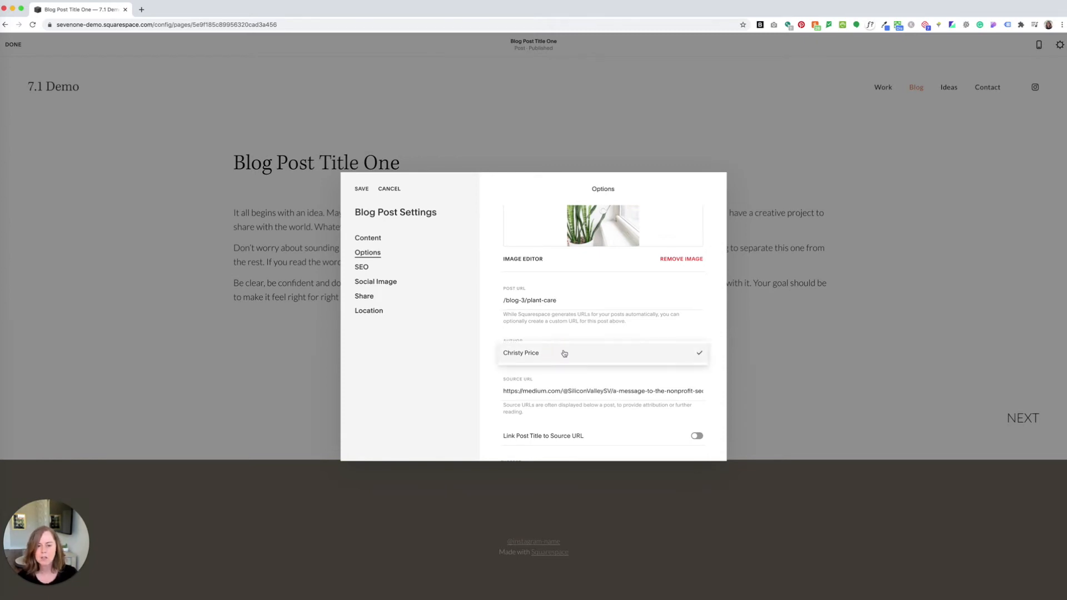
- Clear the Source URL field
{"action": "double_click", "coordinate": [587, 391]}
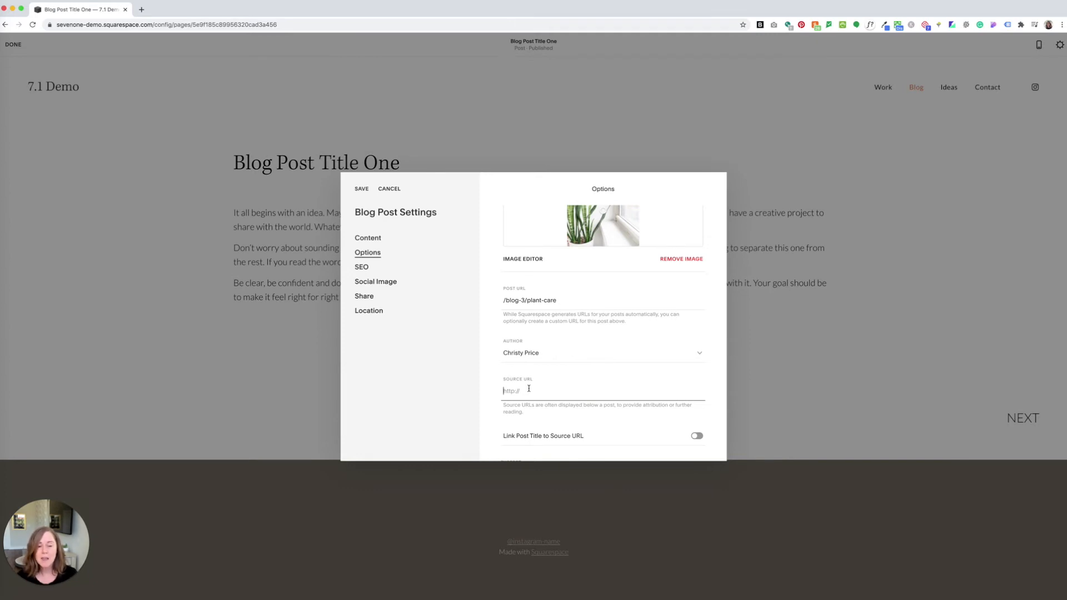
{"action": "scroll", "scroll_direction": "down", "scroll_amount": 3}
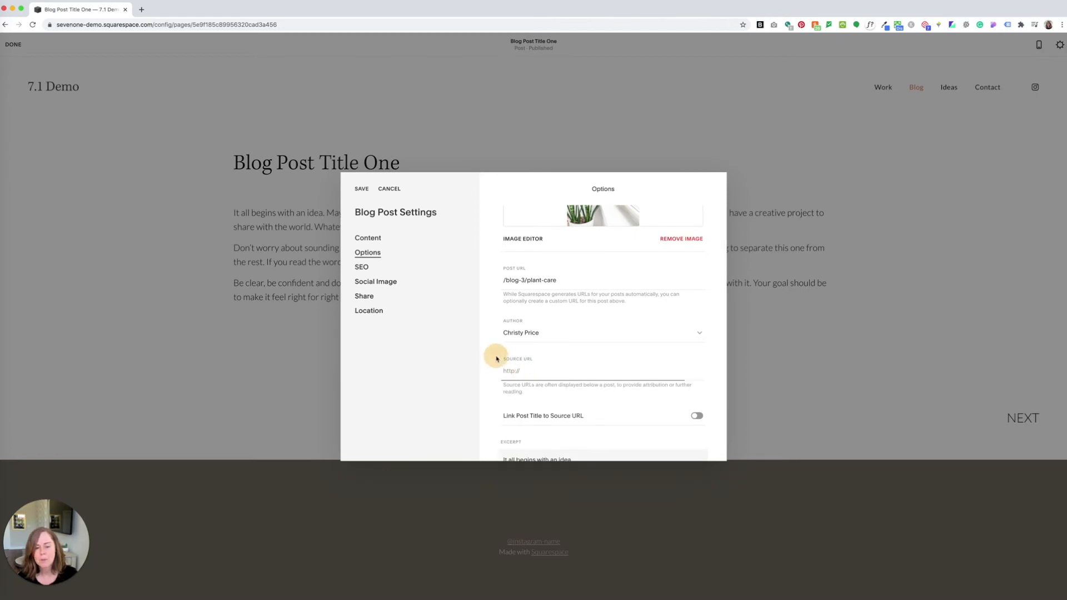
{"action": "scroll", "scroll_direction": "down", "scroll_amount": 3}
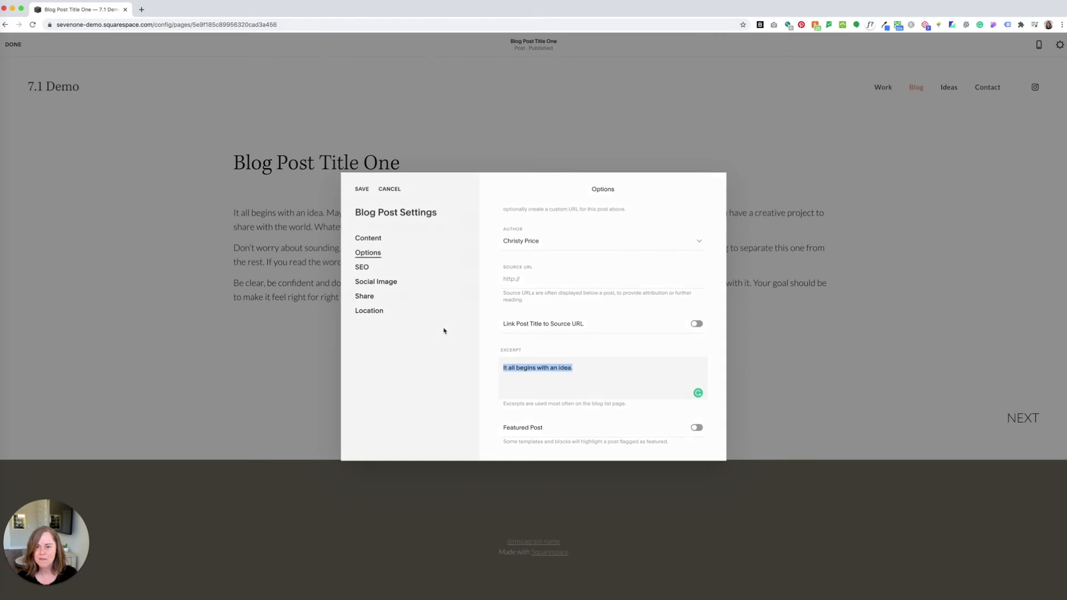
- Save the post settings, add and delete an empty image block, then open Done options
{"action": "left_click", "coordinate": [389, 188]}
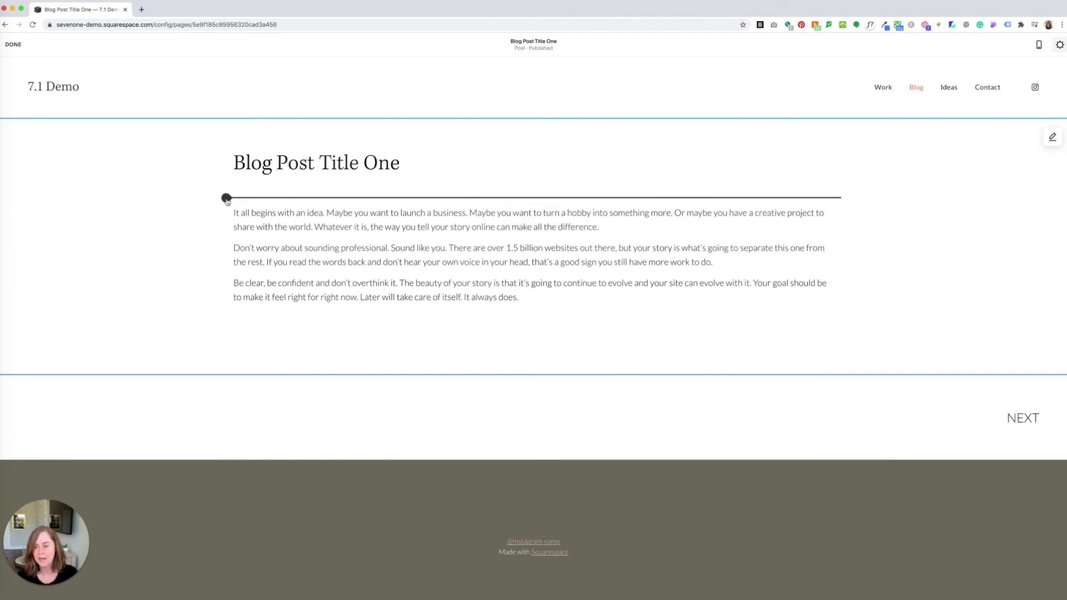
{"action": "left_click", "coordinate": [226, 197]}
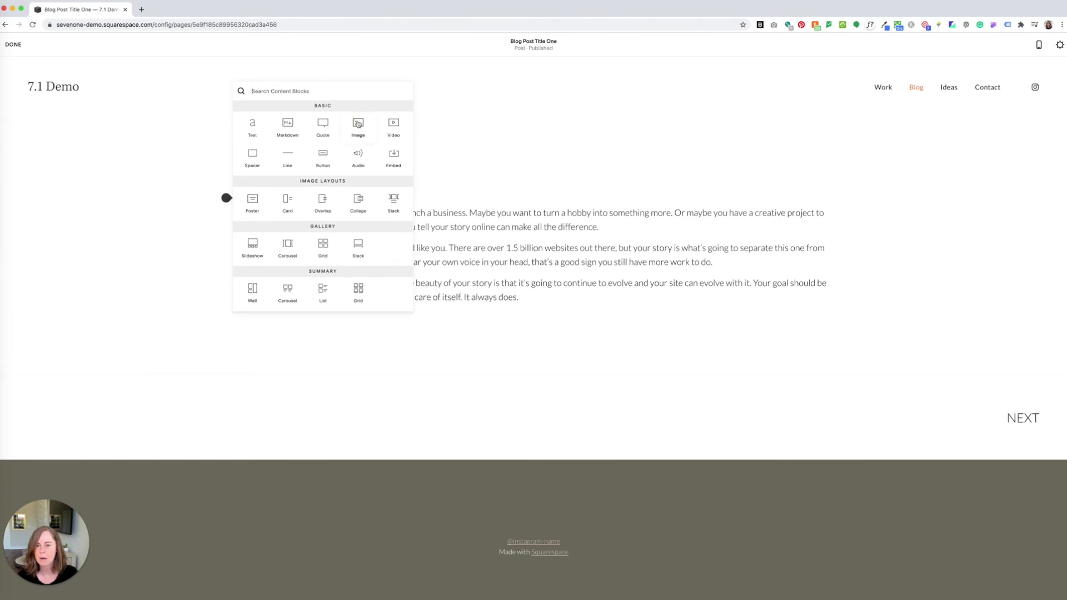
{"action": "left_click", "coordinate": [358, 126]}
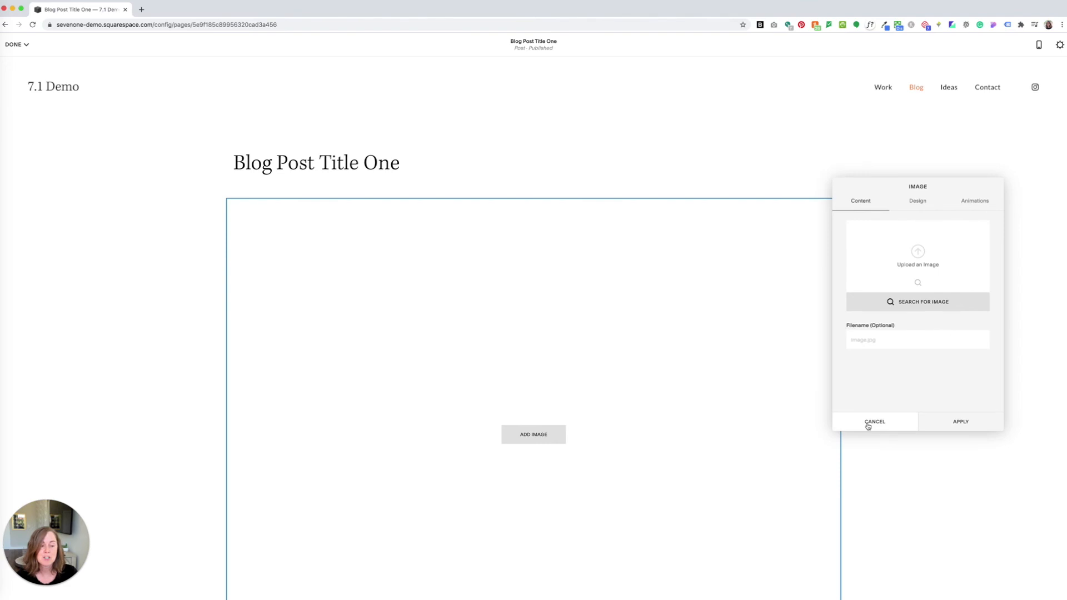
{"action": "left_click", "coordinate": [875, 422]}
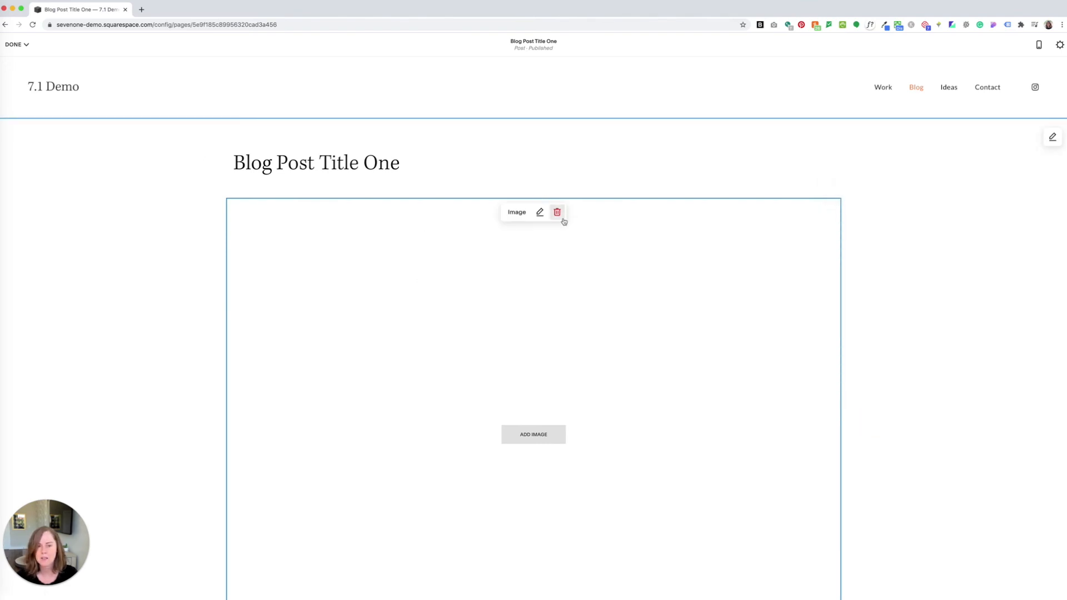
{"action": "left_click", "coordinate": [557, 211]}
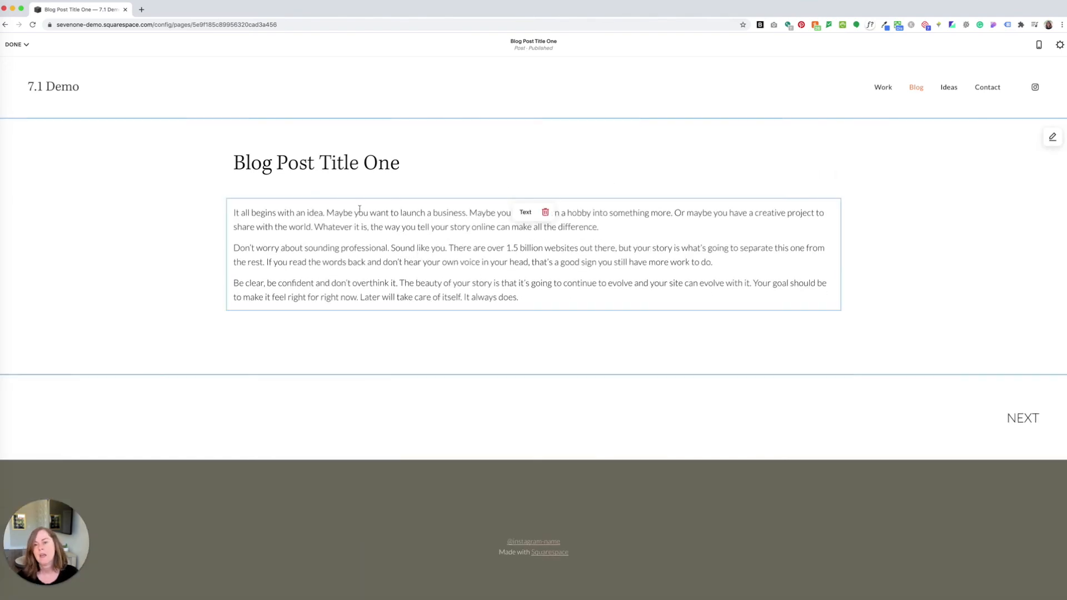
{"action": "left_click", "coordinate": [12, 44]}
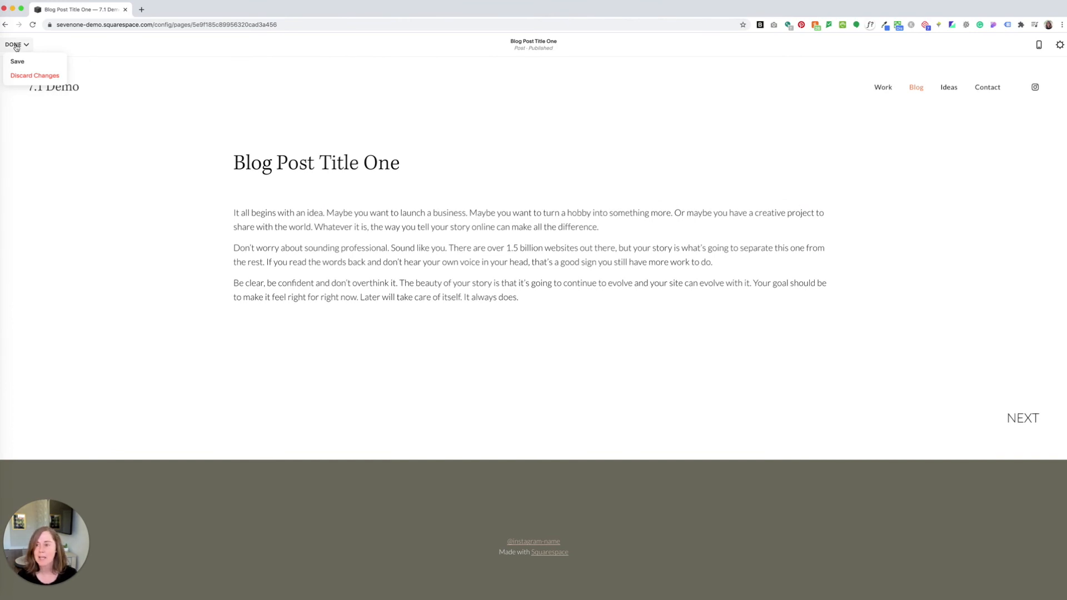
- Save Blog Post Title One and go back to the Blog page overview
{"action": "left_click", "coordinate": [18, 61]}
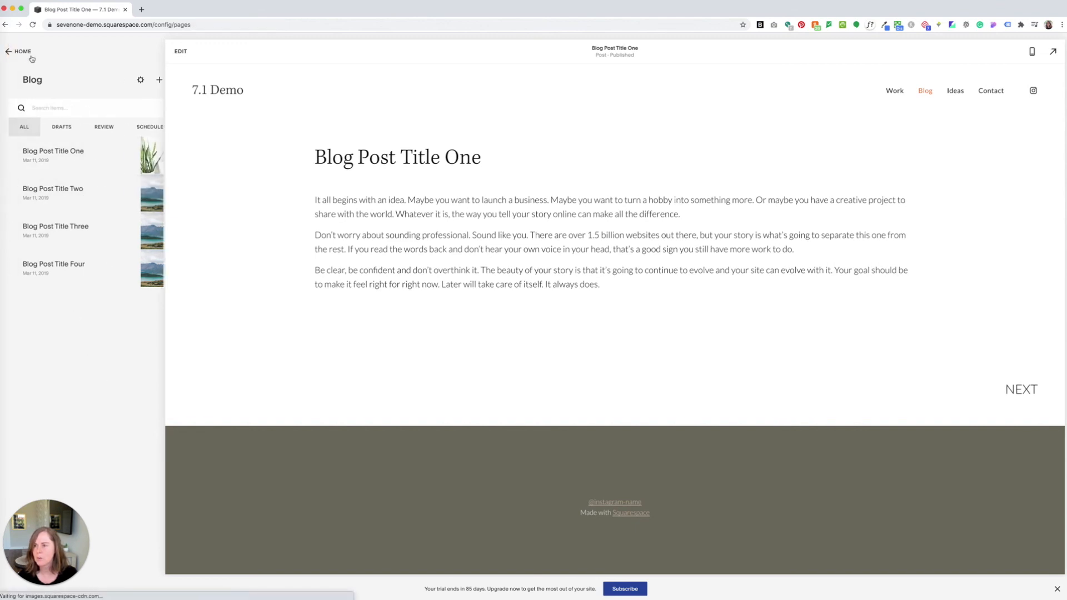
{"action": "left_click", "coordinate": [54, 150]}
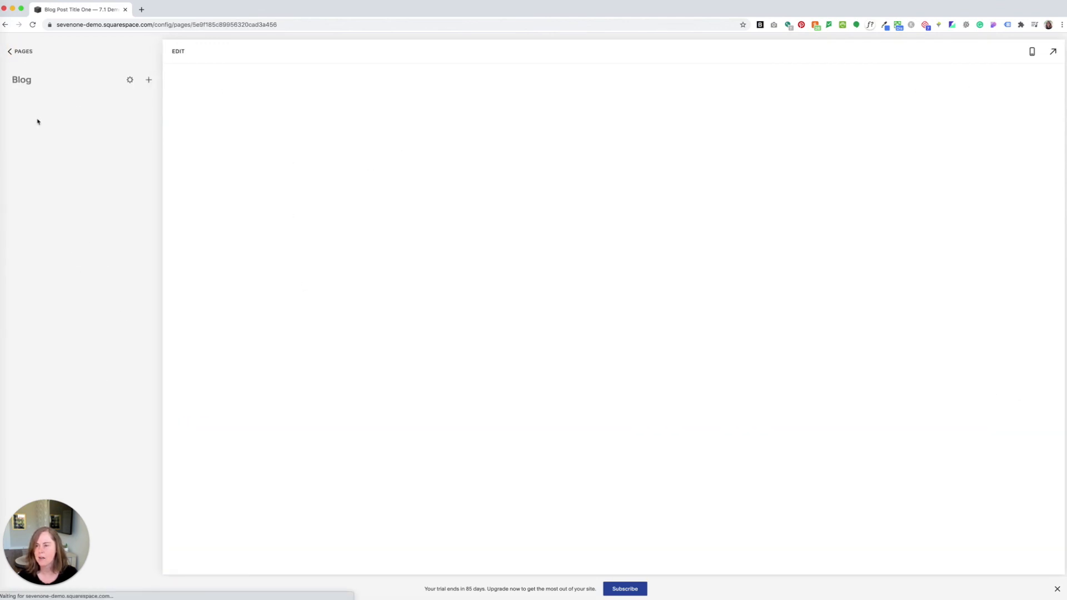